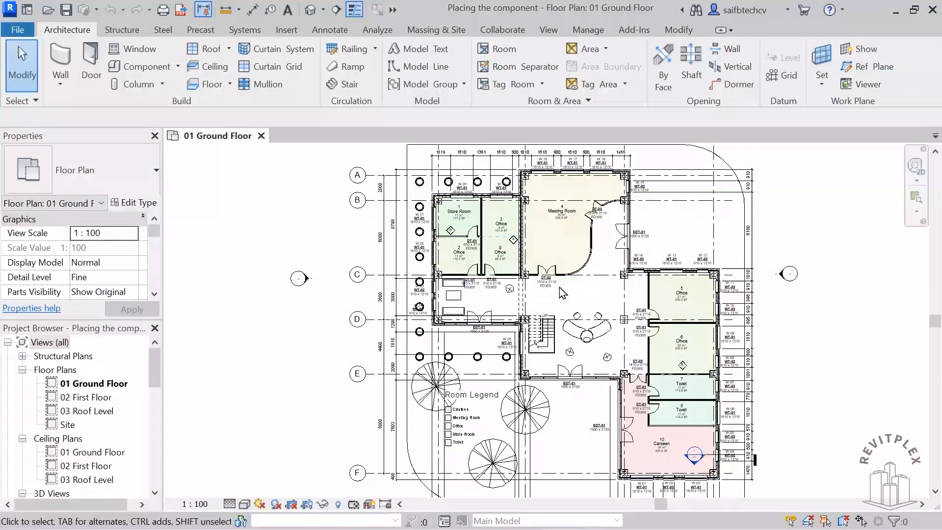
mouse_move(620, 299)
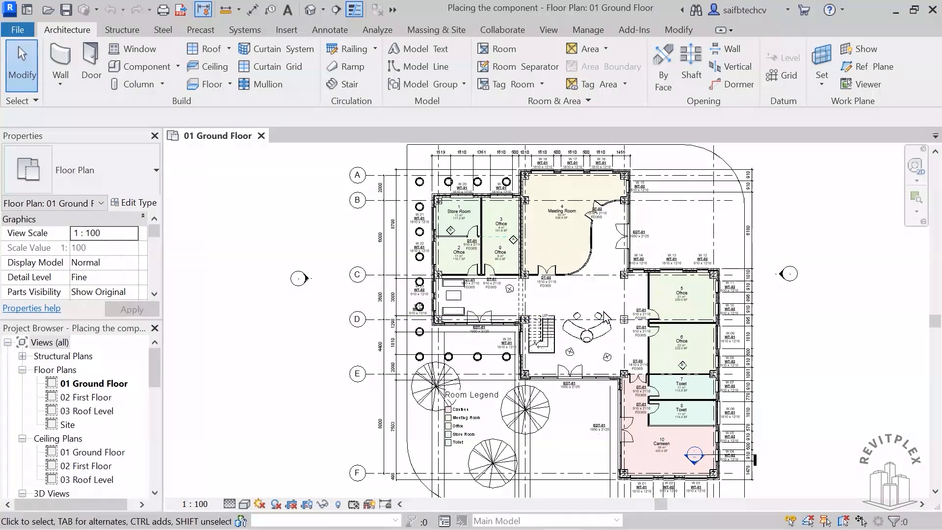
Start a new perspective Camera view from the 3D View list
left_click(324, 11)
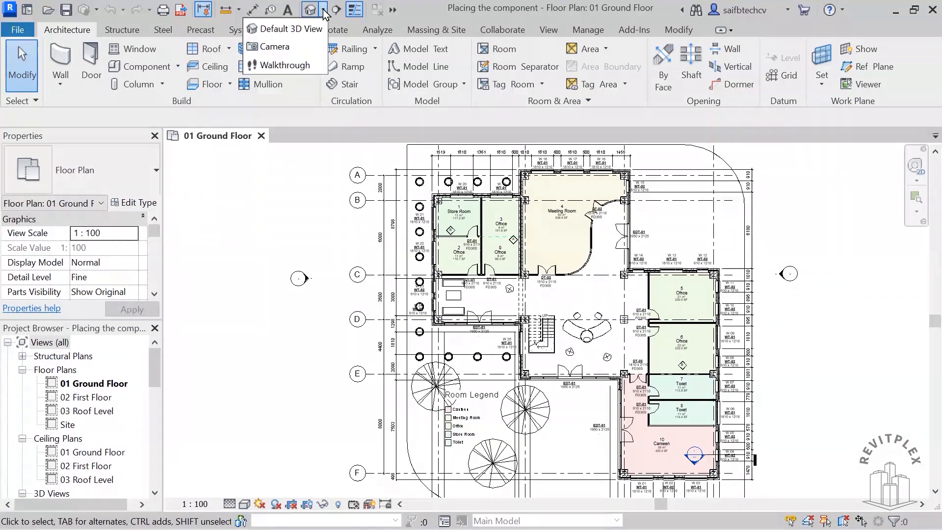
left_click(273, 46)
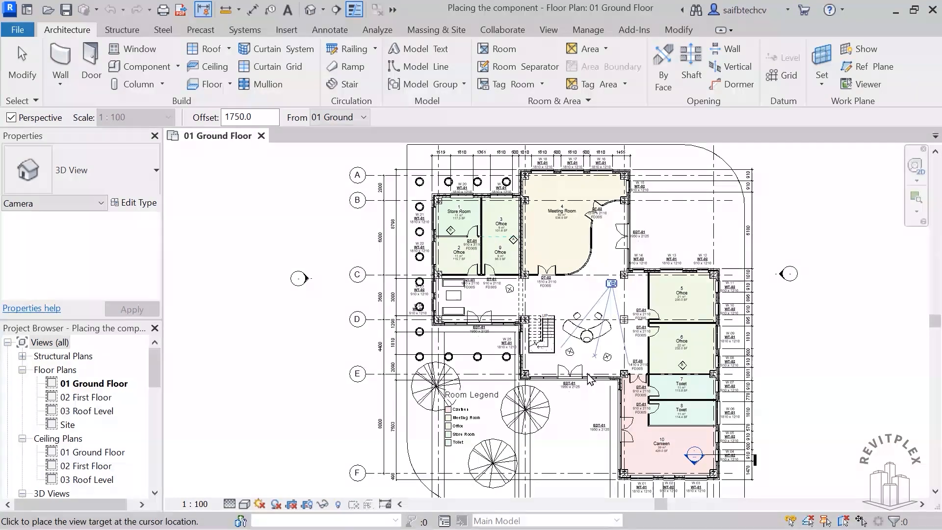
mouse_move(403, 499)
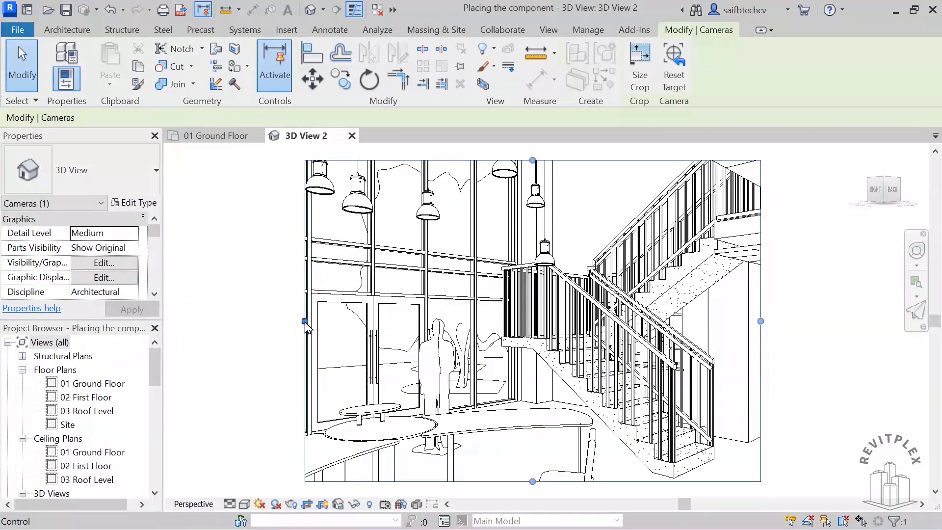
mouse_move(318, 419)
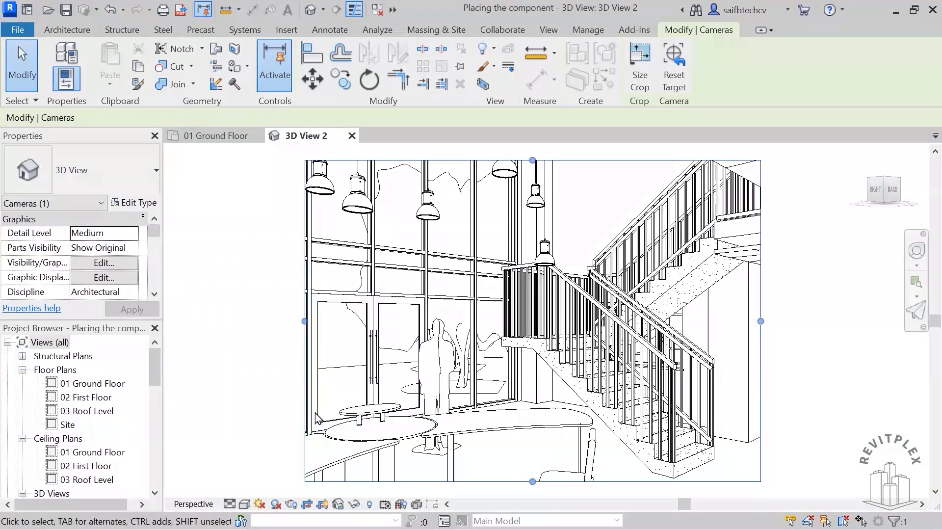
Show 3D View 2 at Fine detail level with Realistic visual style
left_click(230, 504)
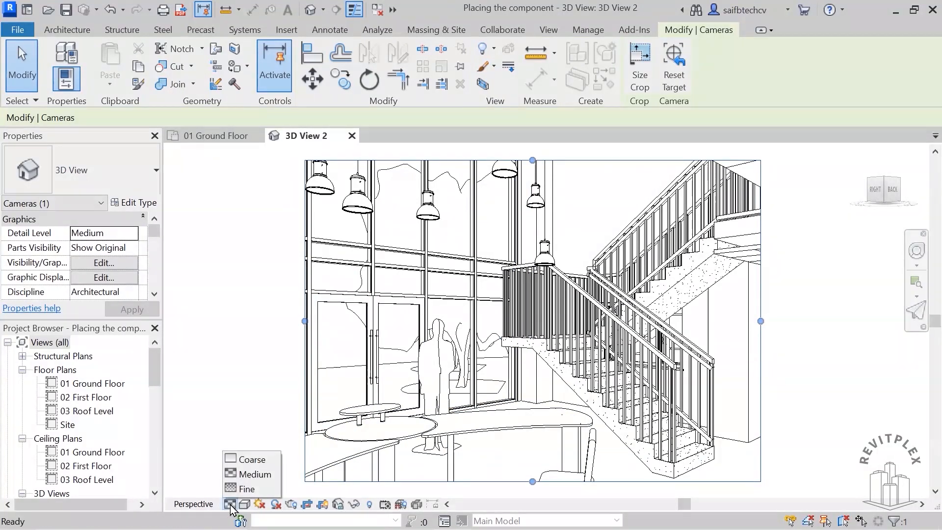
left_click(246, 489)
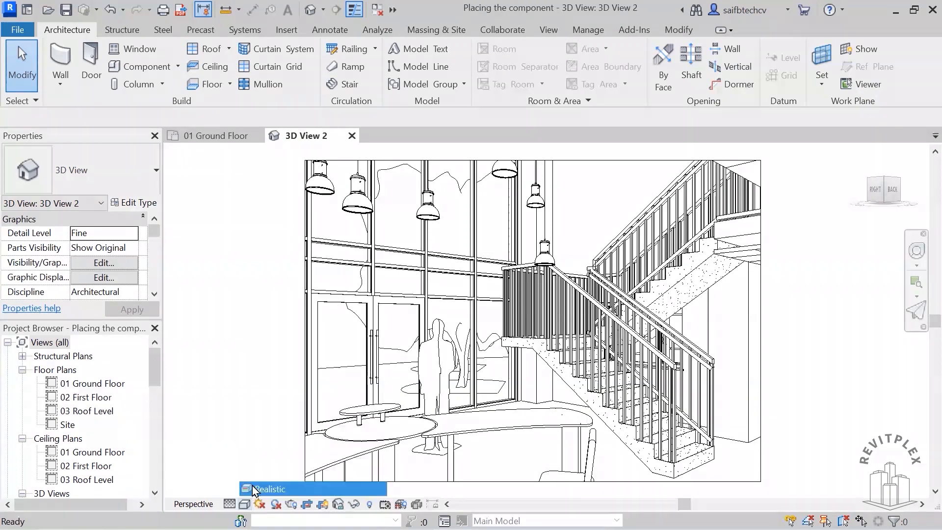
left_click(270, 489)
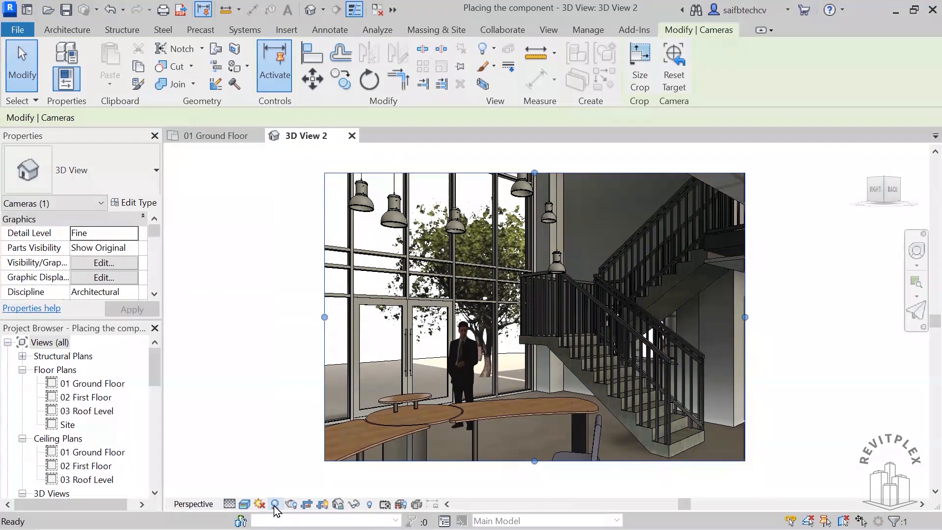
Set a Still Winter Solstice sun for London at 01:00 via Sun Settings
left_click(274, 504)
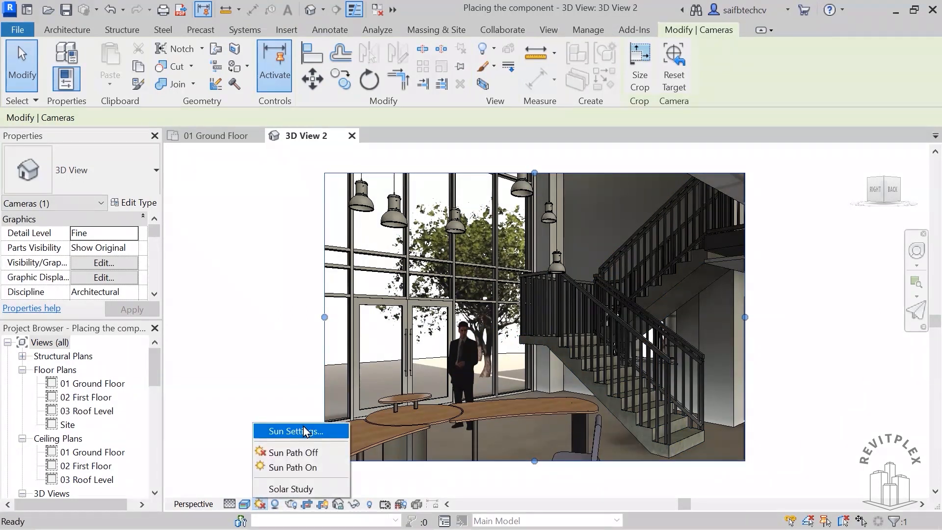
left_click(294, 432)
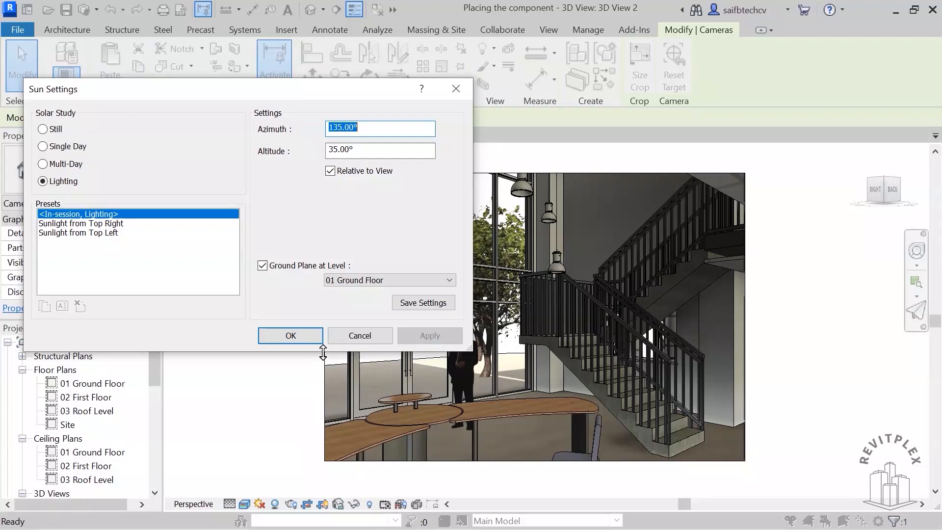
left_click(42, 129)
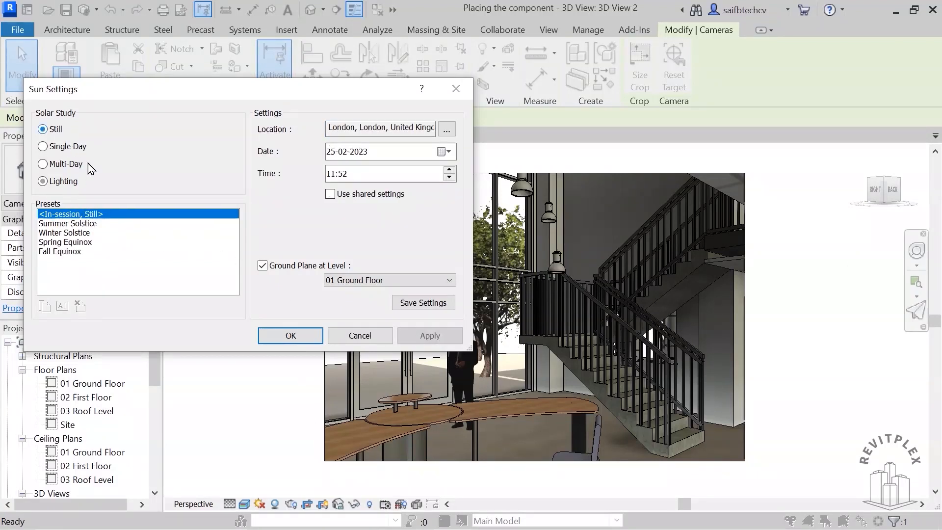
left_click(385, 174)
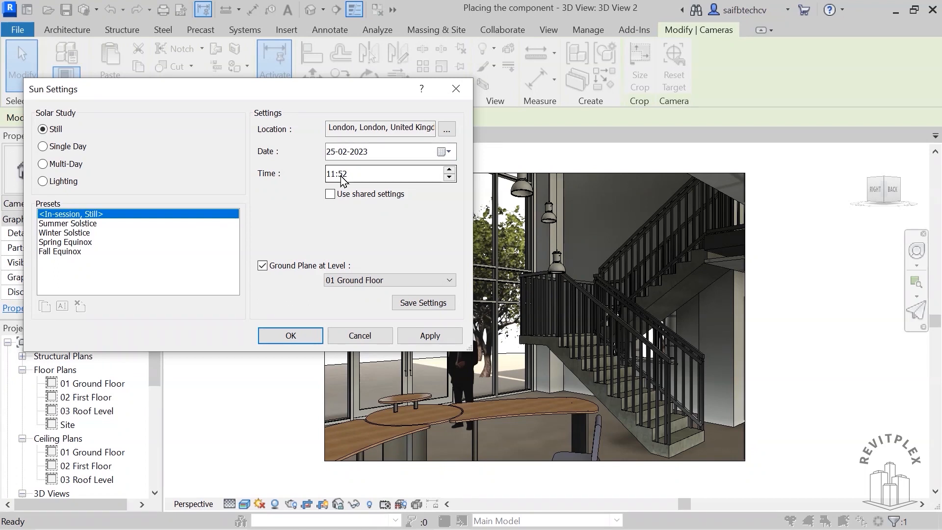
left_click(388, 174)
type("01:00")
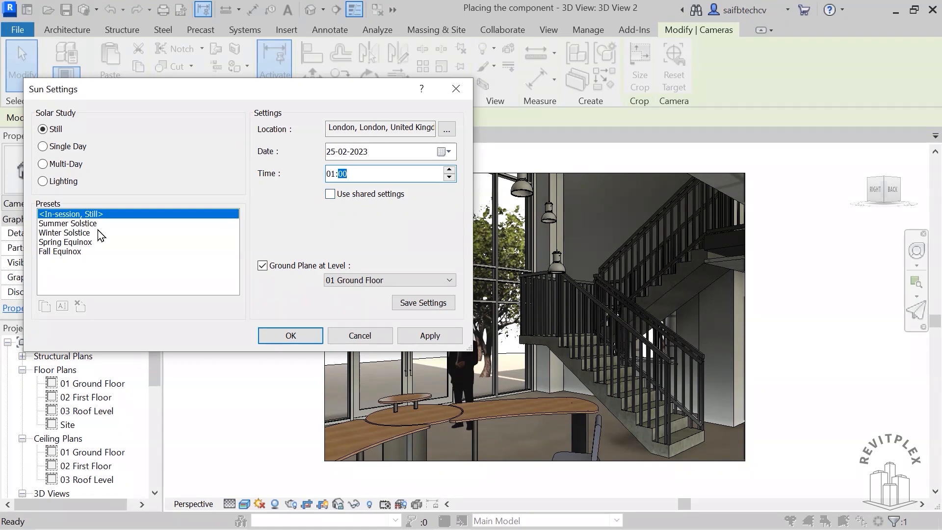
left_click(65, 233)
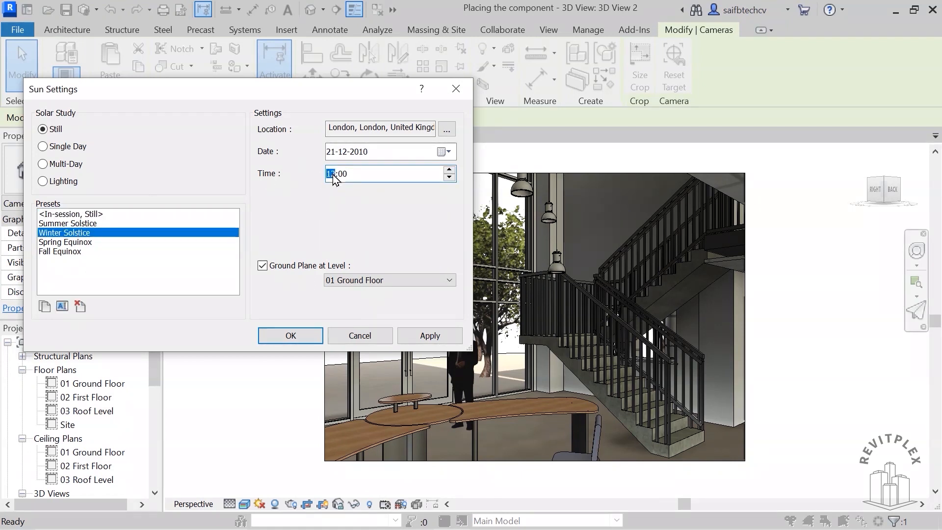
left_click(428, 336)
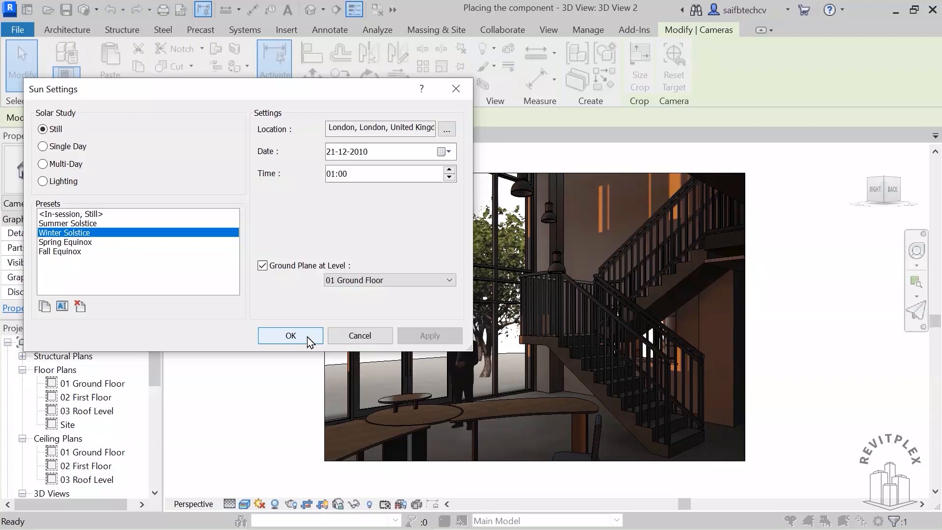
left_click(290, 335)
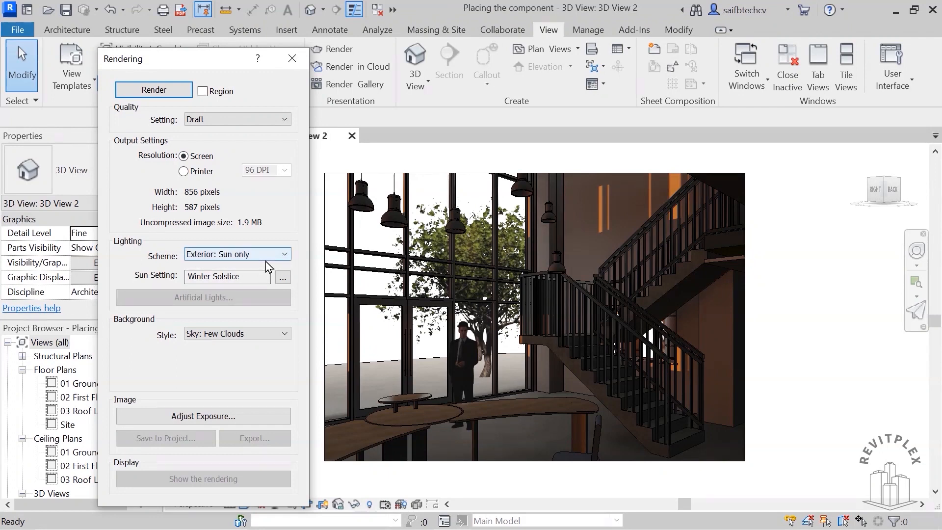
Set the rendering lighting scheme to Exterior: Sun and Artificial
left_click(238, 253)
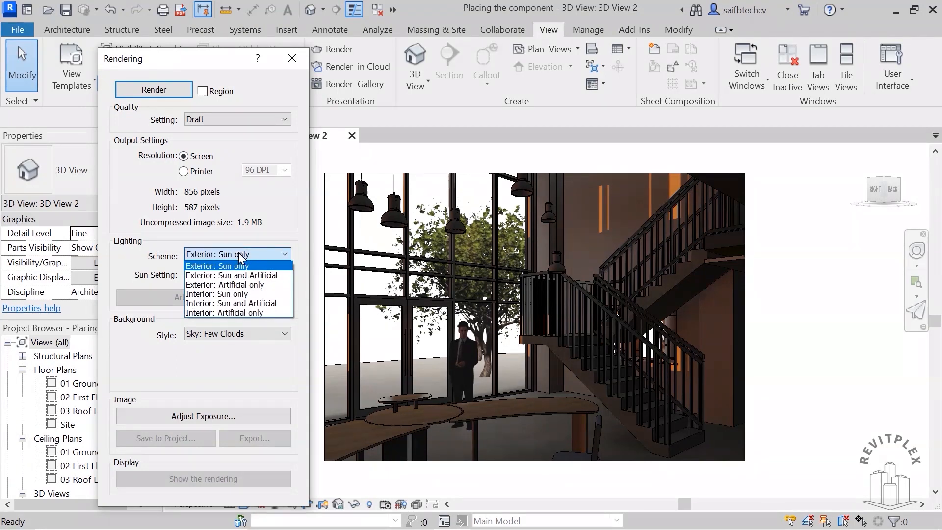
mouse_move(252, 274)
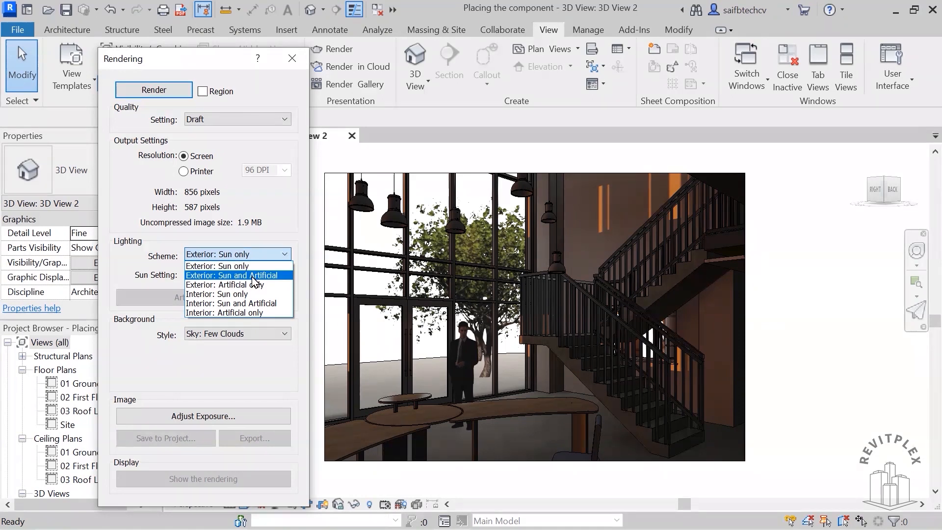
left_click(234, 275)
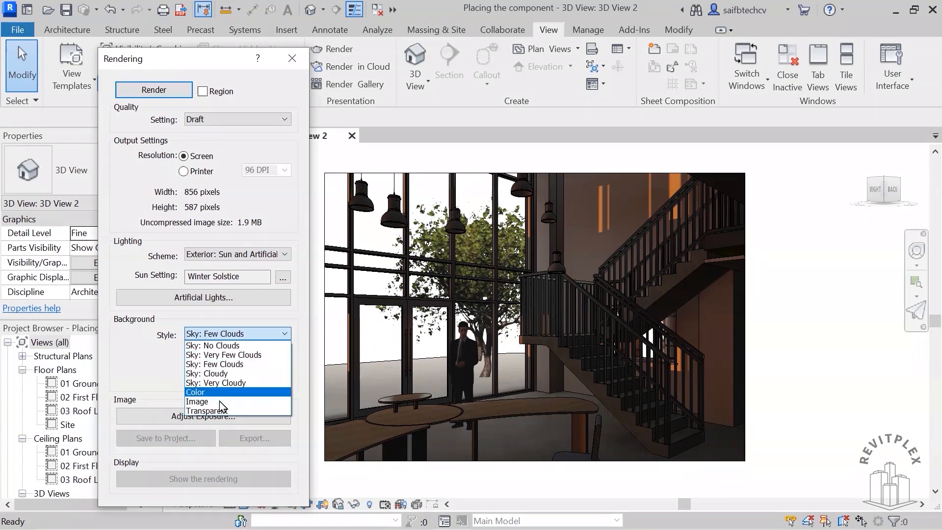
mouse_move(199, 400)
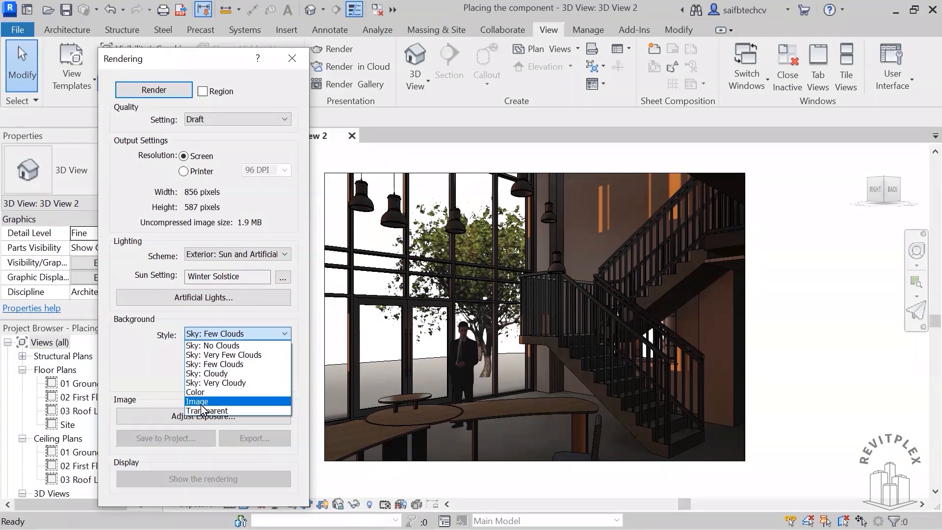
Use the Landscape.jpg city landscape picture as the render background image
left_click(198, 401)
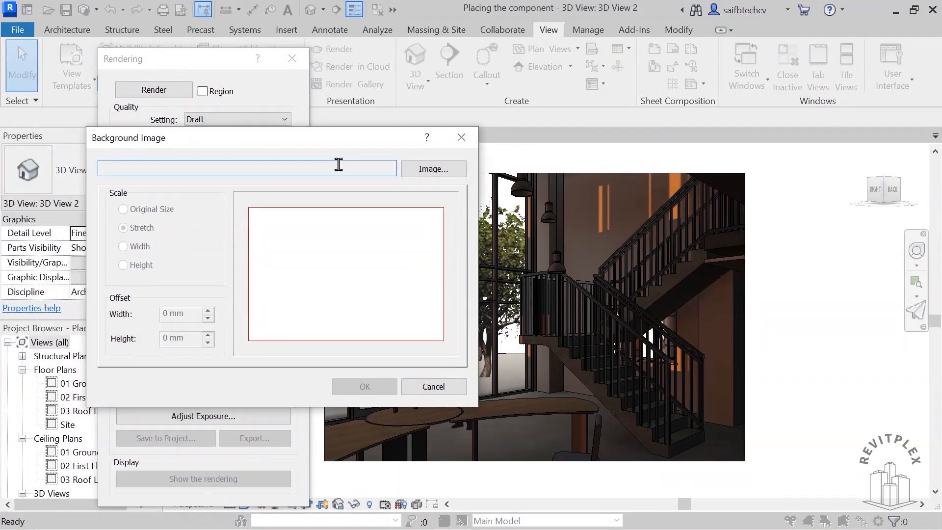
mouse_move(411, 194)
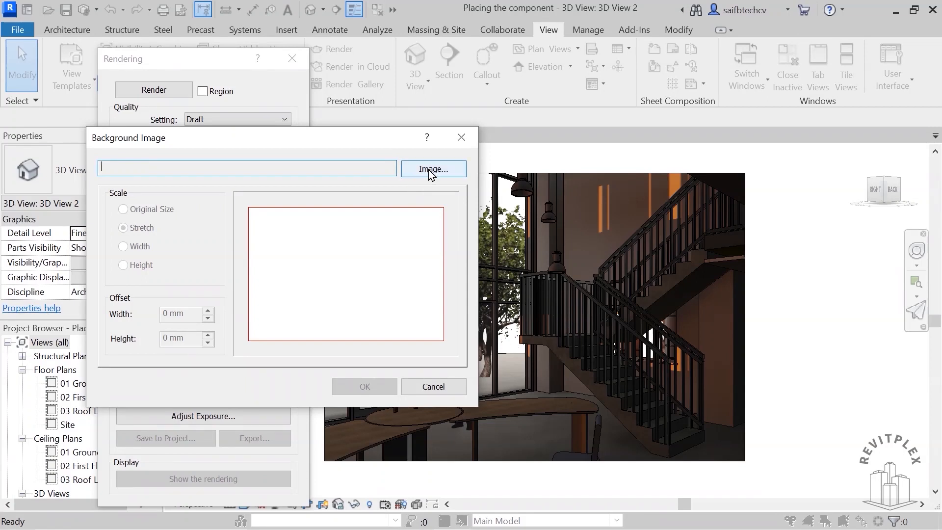
left_click(433, 169)
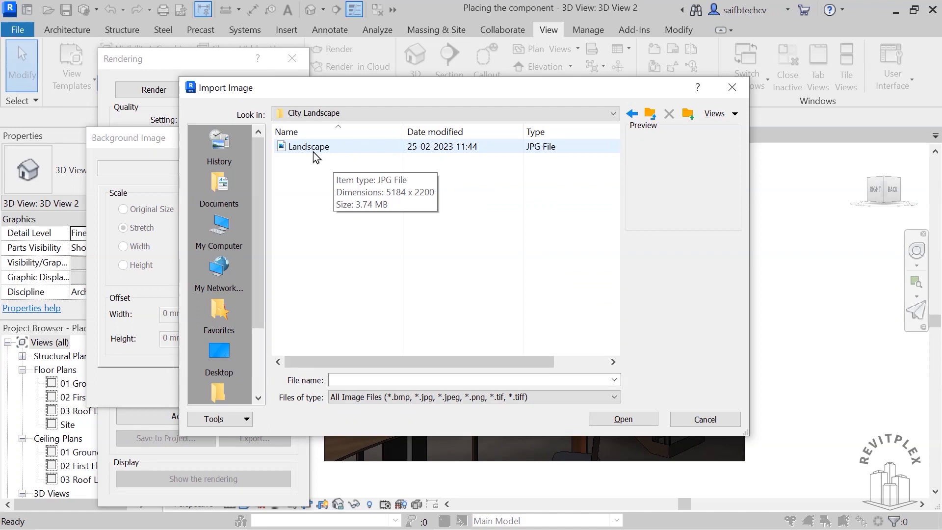
mouse_move(310, 160)
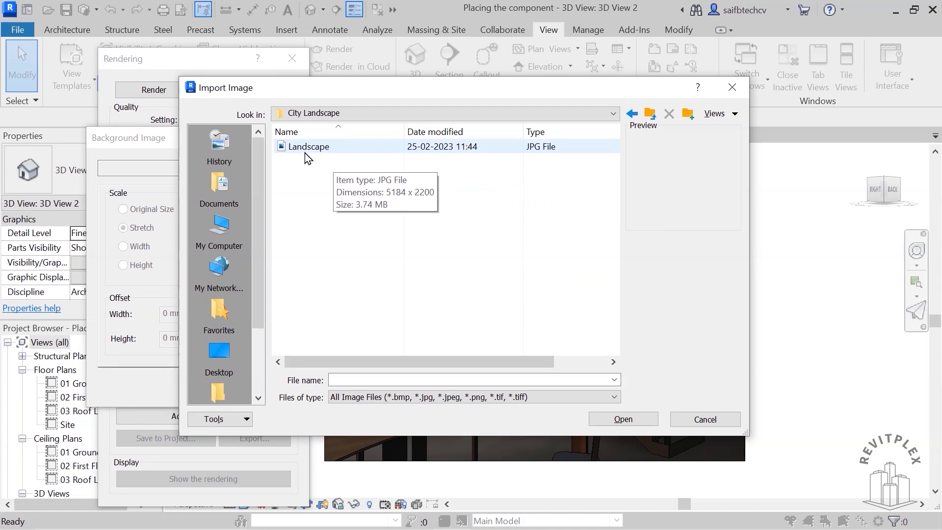
left_click(308, 146)
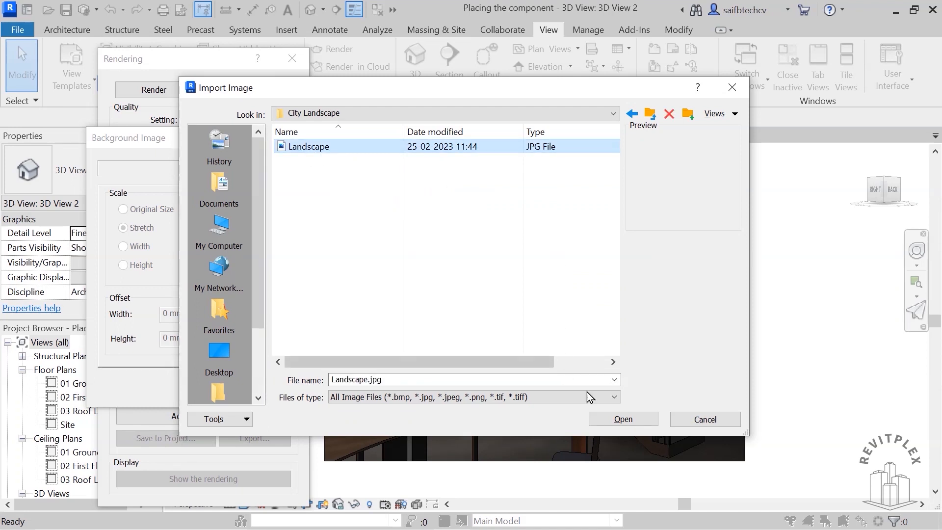
left_click(622, 419)
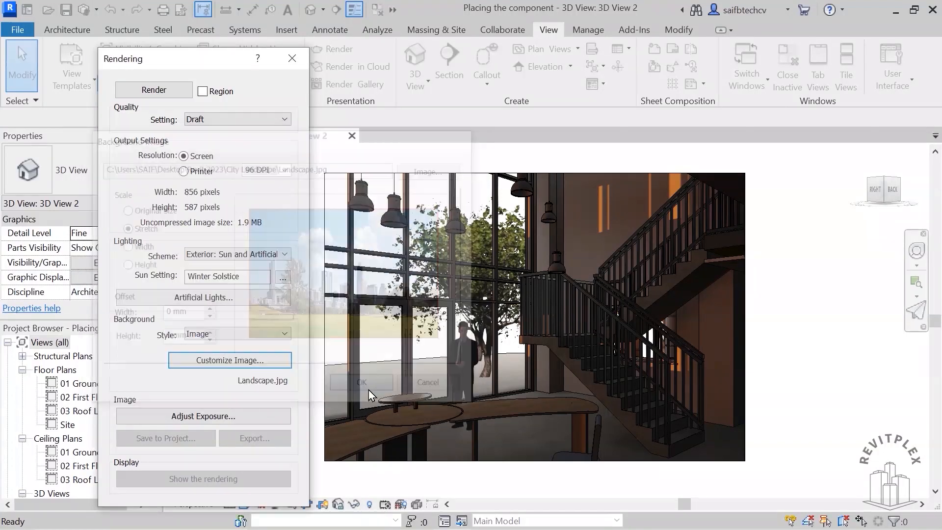
left_click(361, 381)
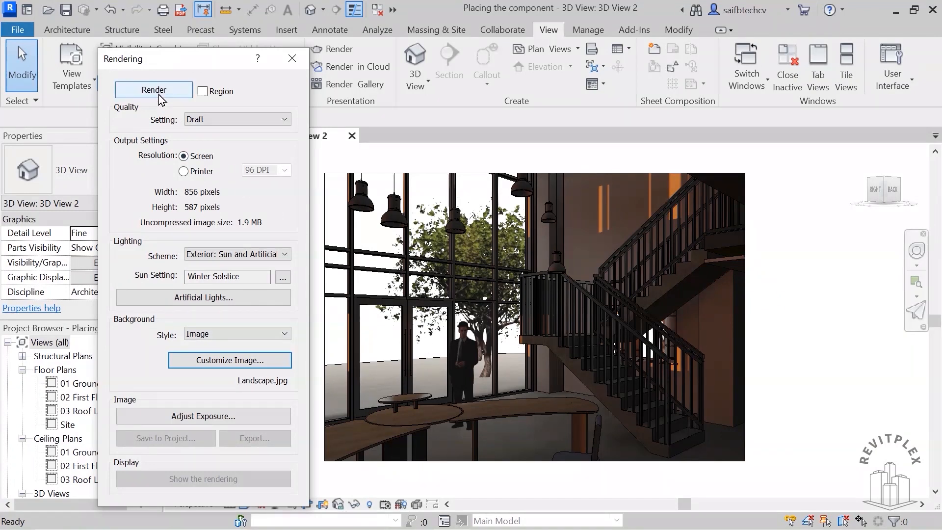
mouse_move(154, 91)
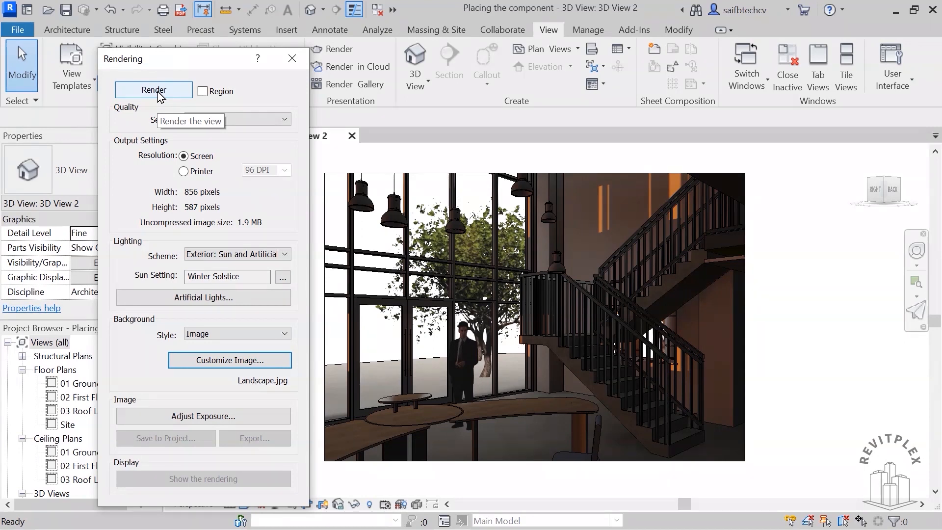
Render the lobby view, showing the city skyline through the windows
left_click(153, 90)
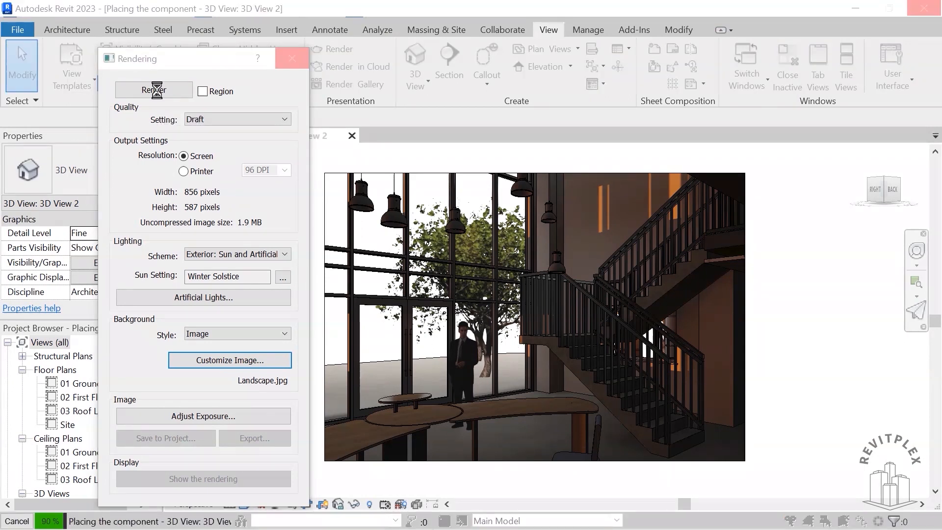
left_click(153, 90)
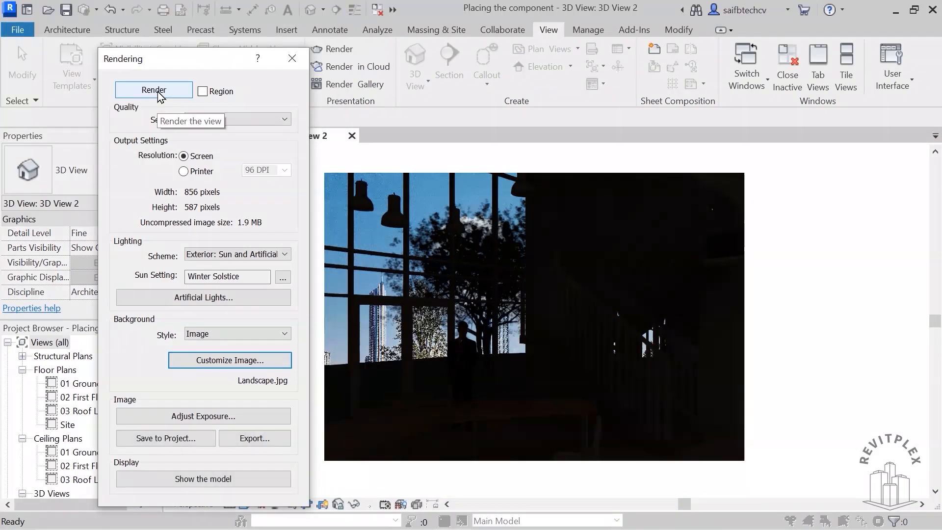
left_click(154, 91)
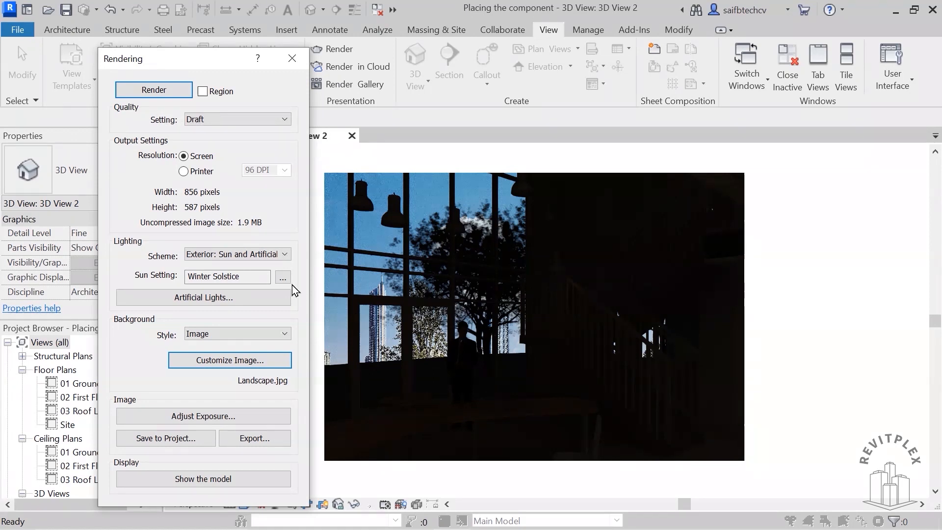
Switch to the Still In-session sun at 09:00 and re-render the lobby
left_click(283, 278)
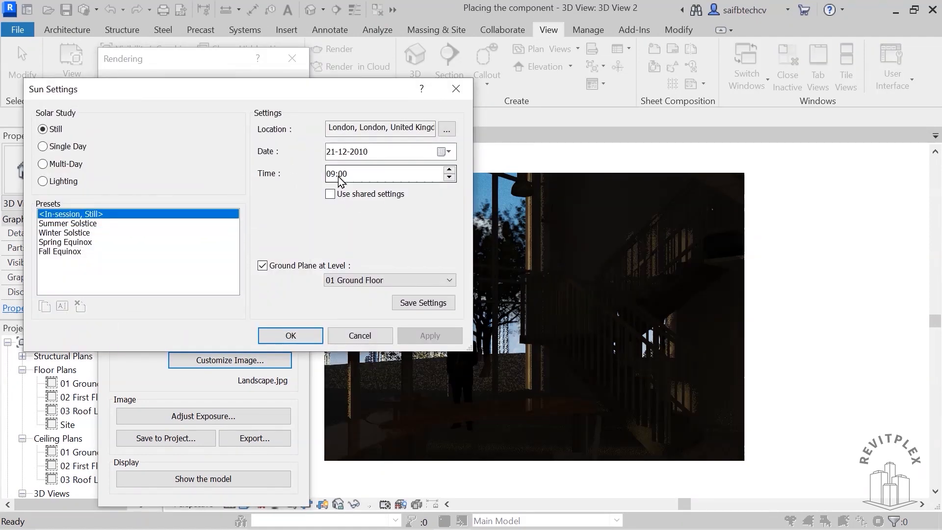
left_click(290, 335)
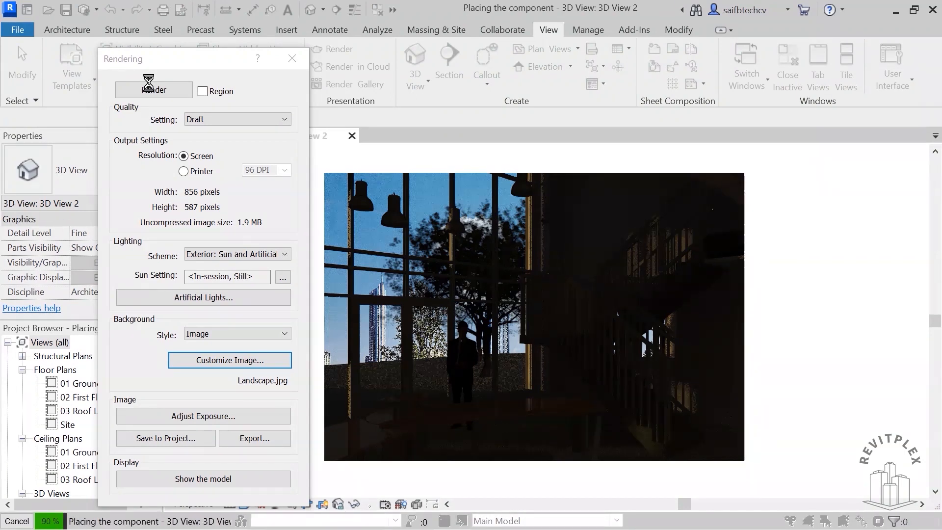
left_click(153, 91)
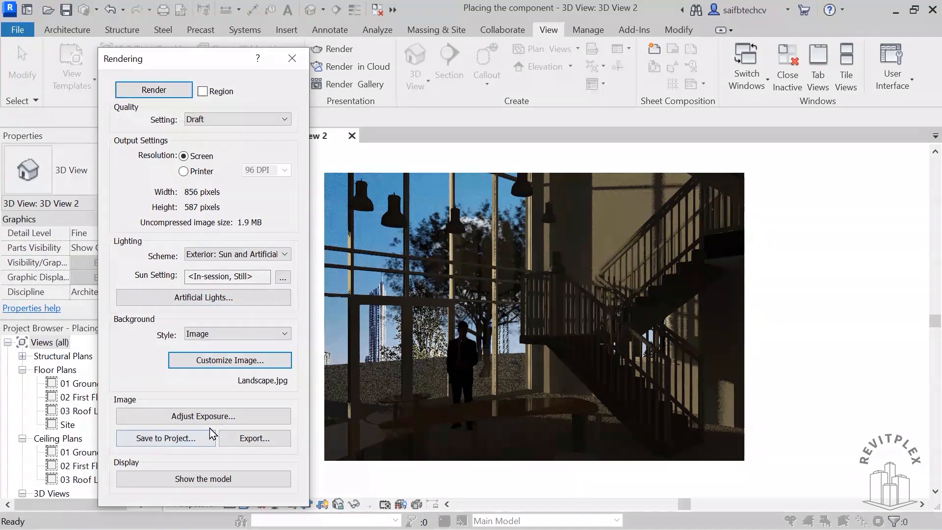
Set the render Exposure Value to 10 and apply it to brighten the image
left_click(203, 416)
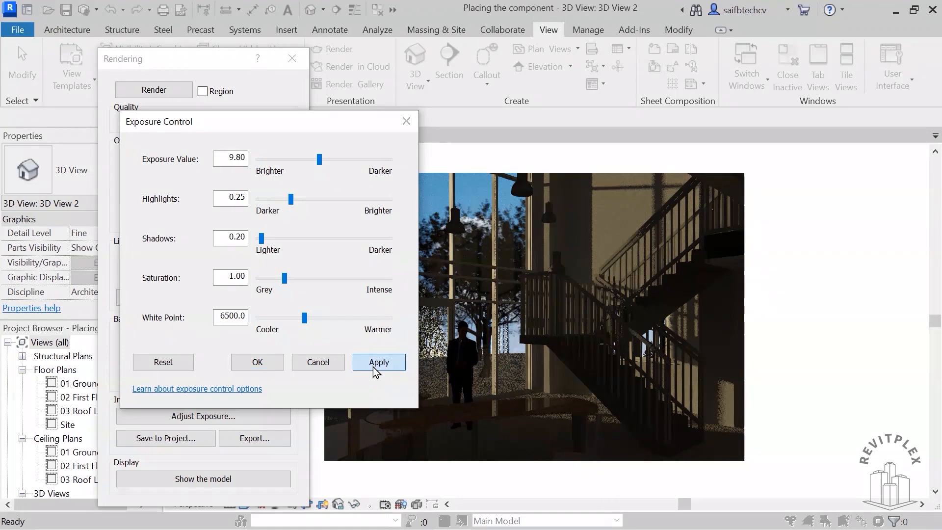
left_click(379, 362)
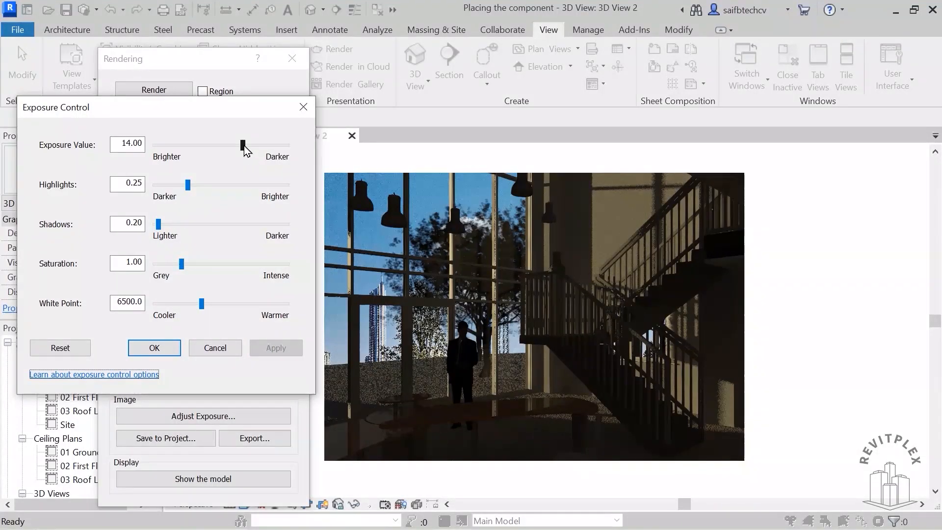
left_click_drag(240, 145, 244, 145)
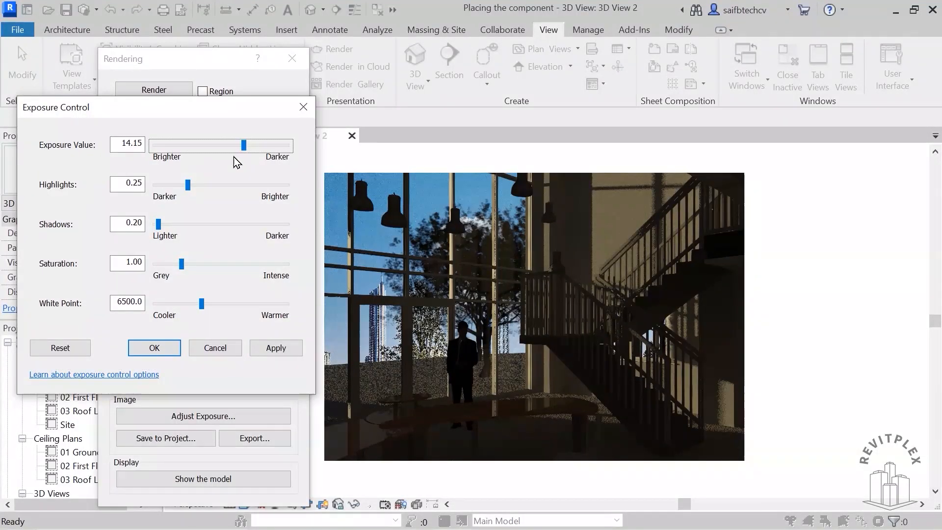
left_click_drag(243, 146, 240, 145)
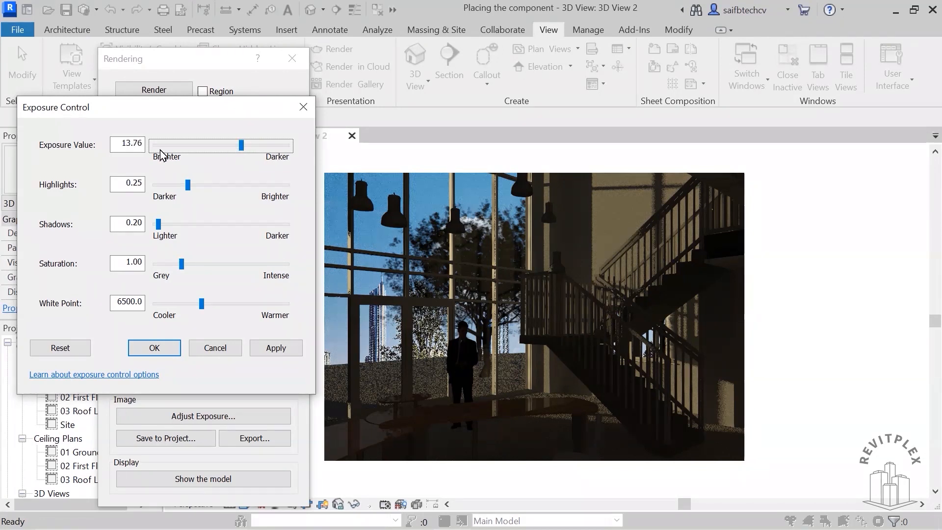
type("10")
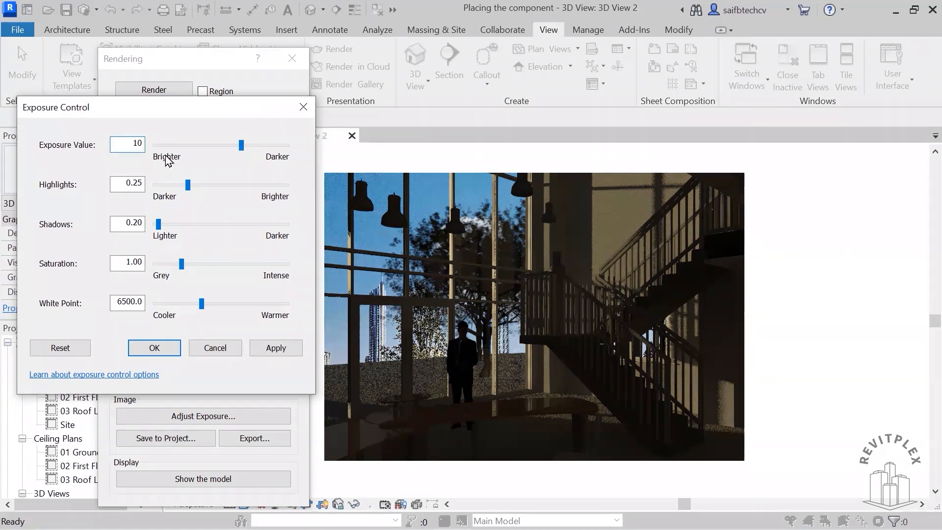
left_click(276, 348)
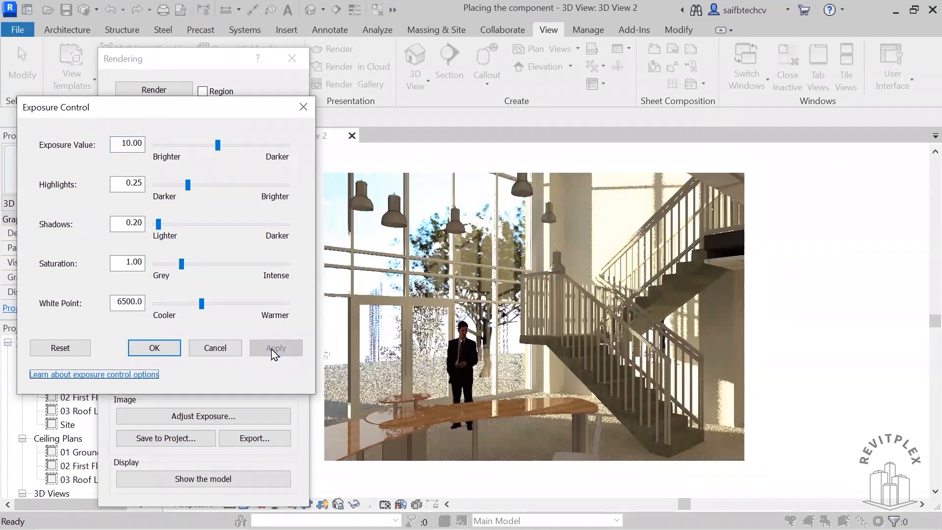
left_click(154, 347)
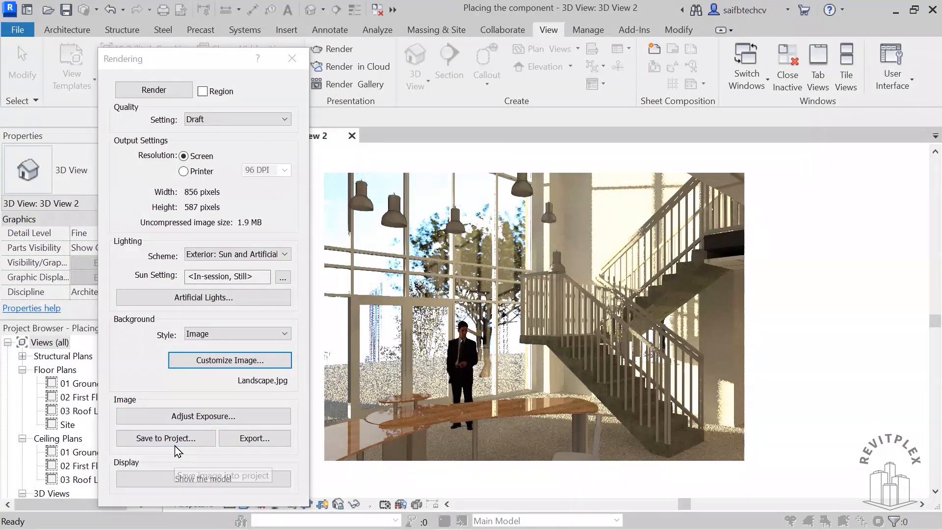
Save the render to the project under the name 'View 2'
left_click(165, 437)
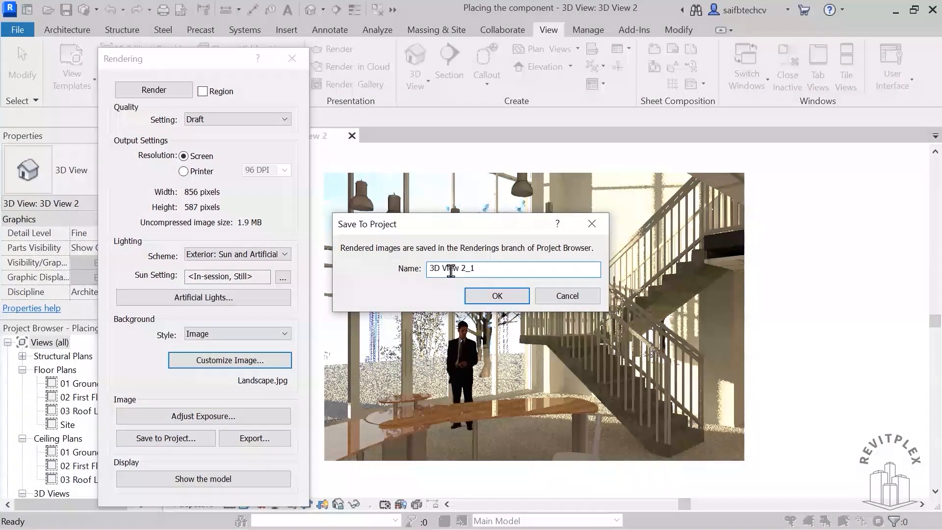
double_click(434, 269)
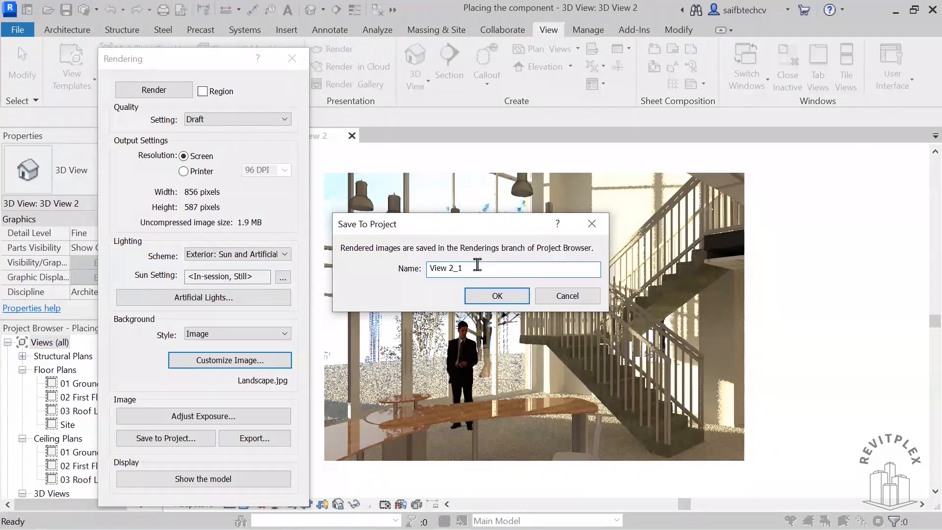
key("Backspace")
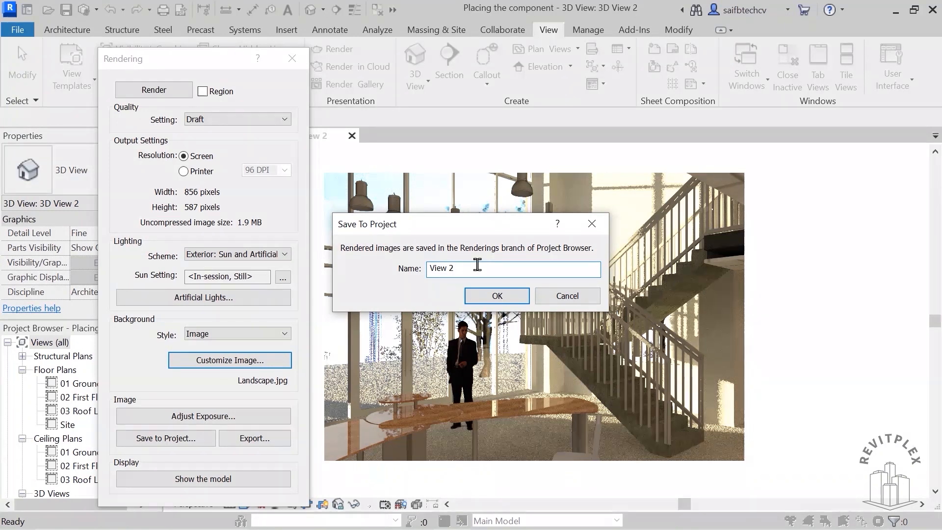
left_click(496, 295)
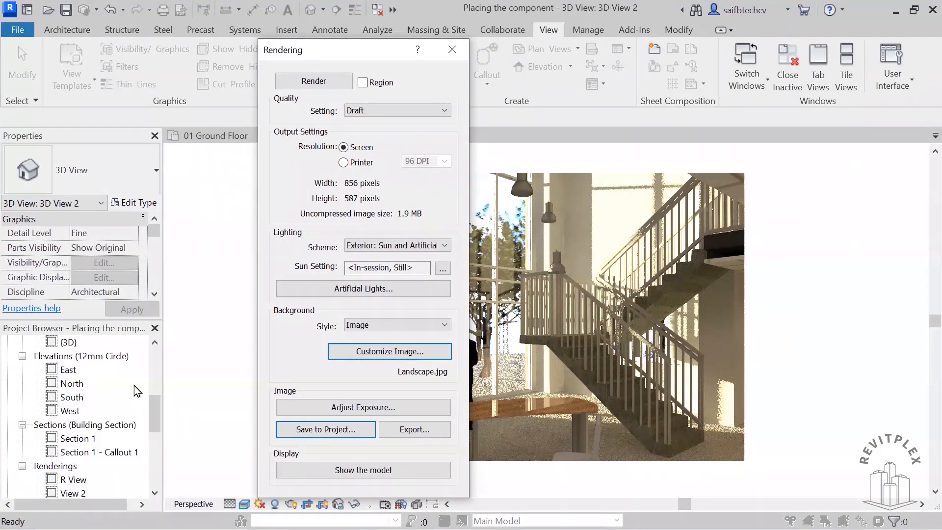
Open the saved View 2 rendering from the Project Browser and show its shortcut menu
scroll("down", 3)
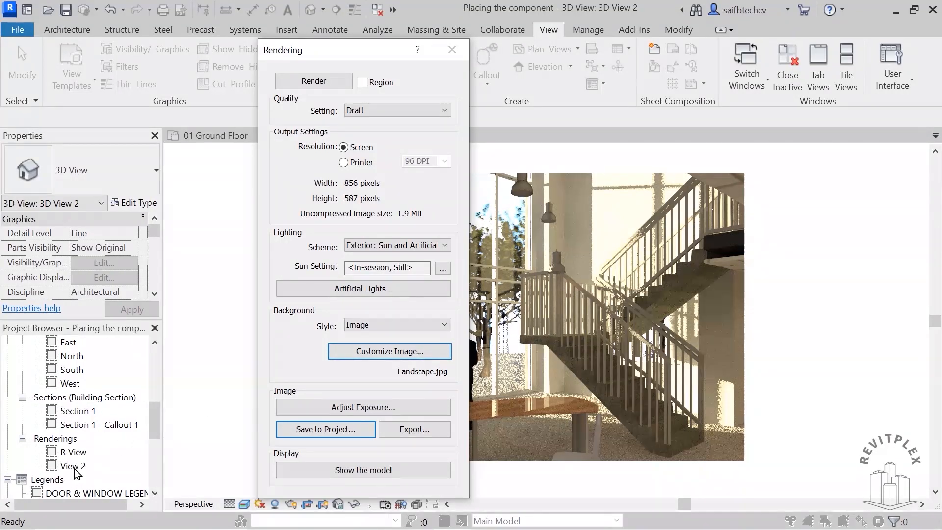
left_click(325, 429)
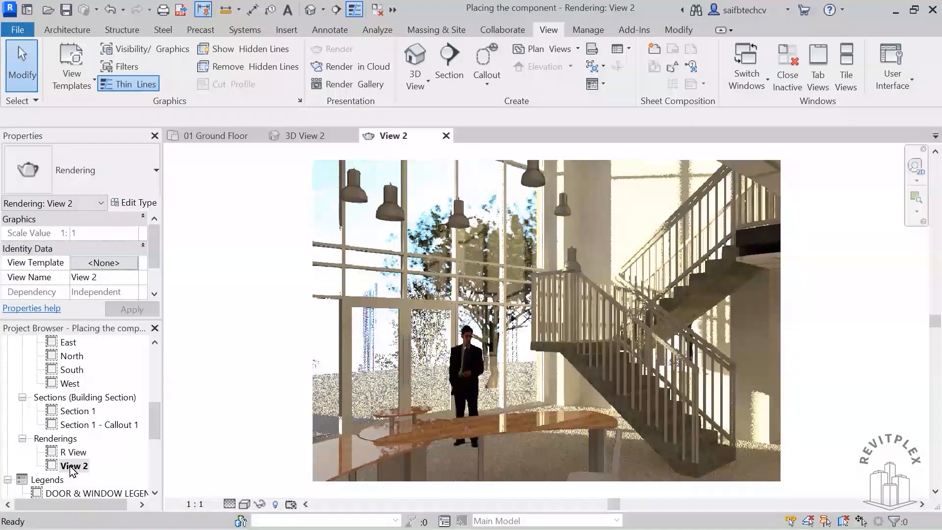
right_click(74, 466)
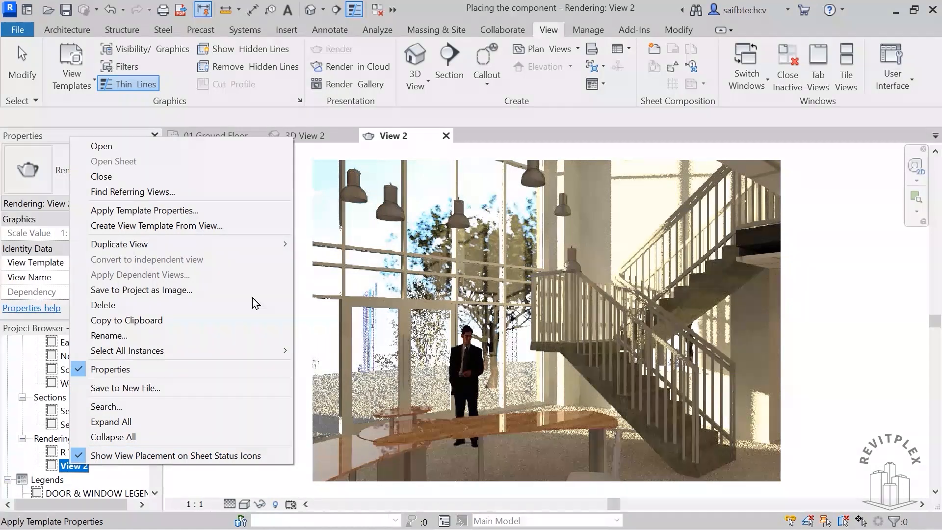
mouse_move(127, 350)
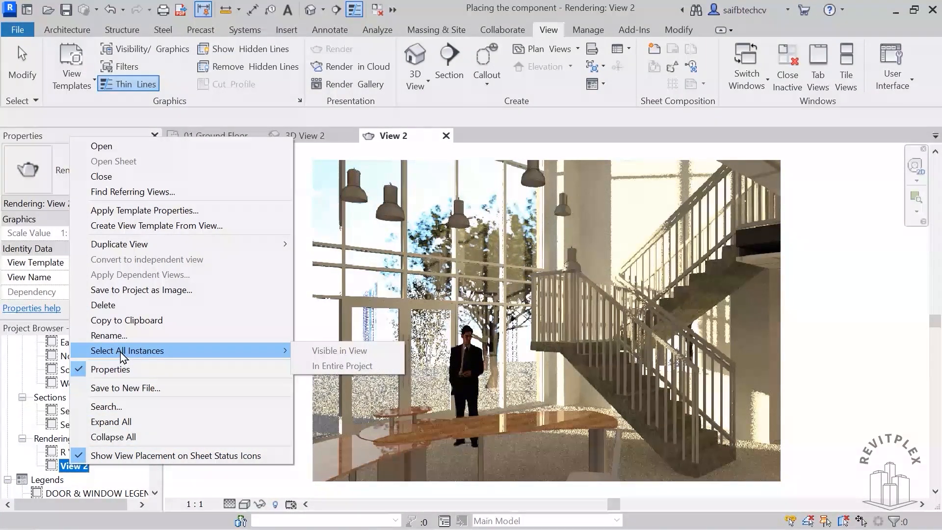